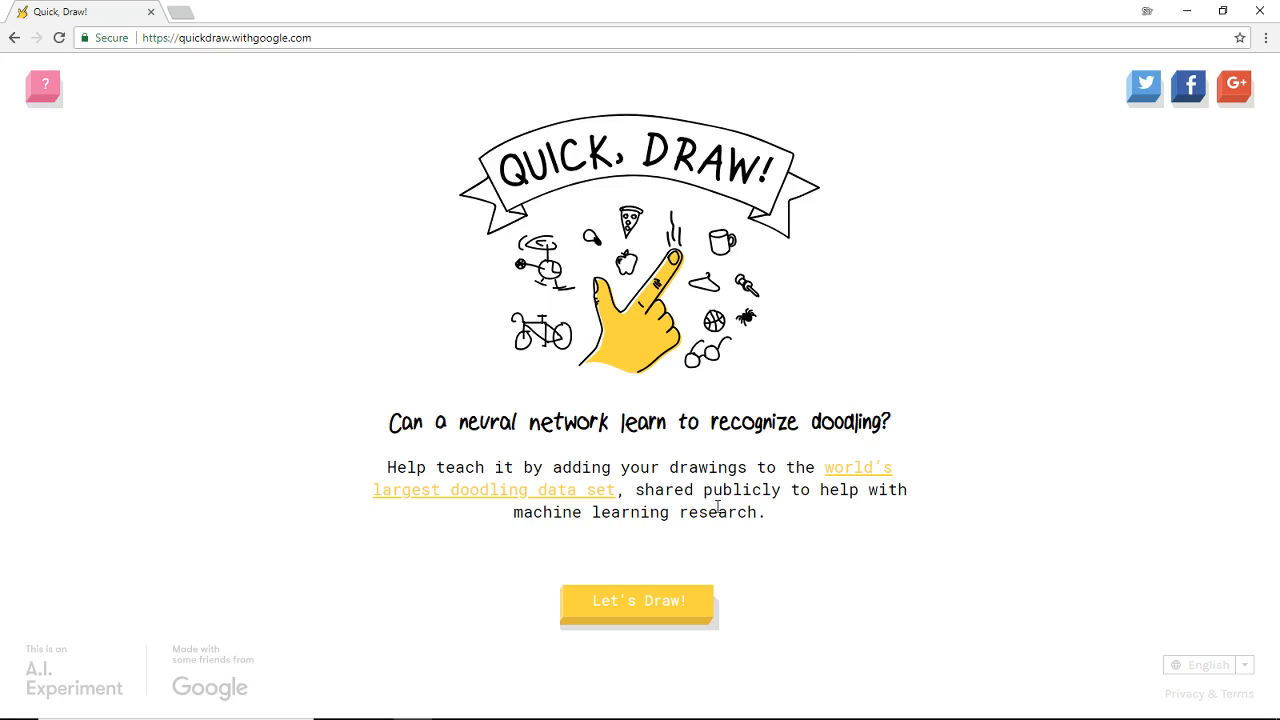
mouse_move(622, 513)
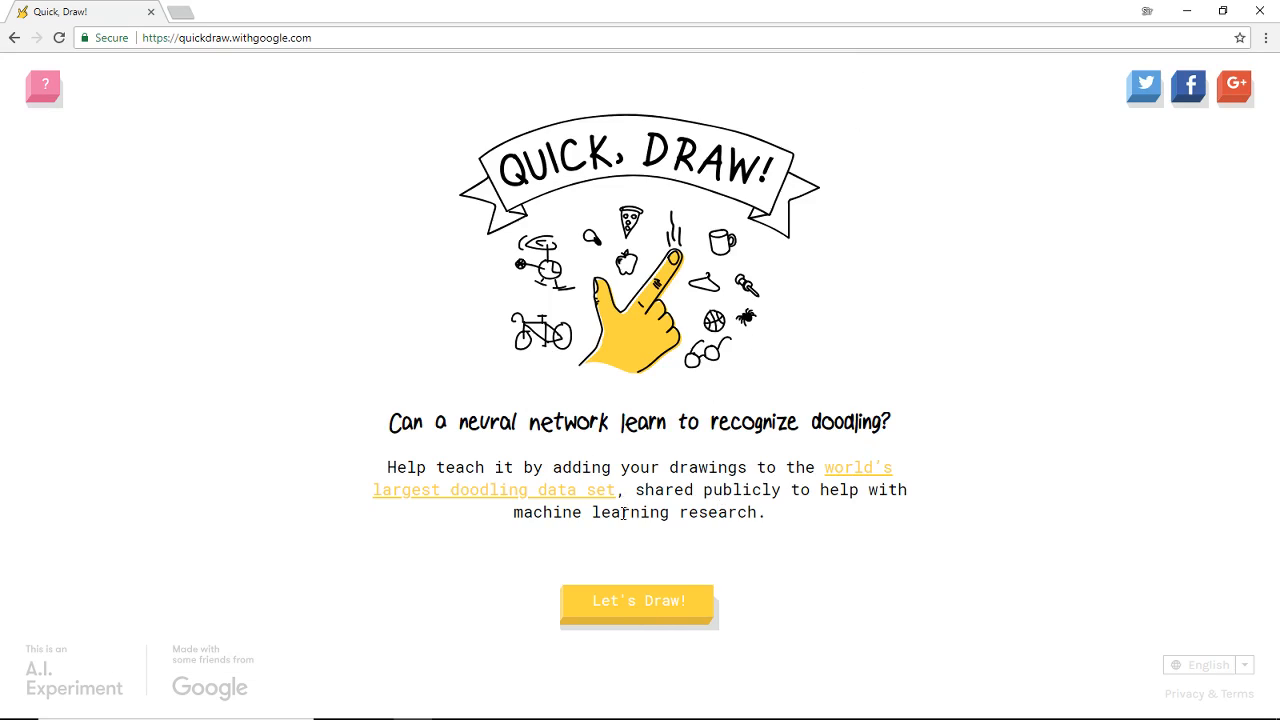
Step: Start a game, then doodle a long snake and a swimmer in wavy pool water
left_click(639, 600)
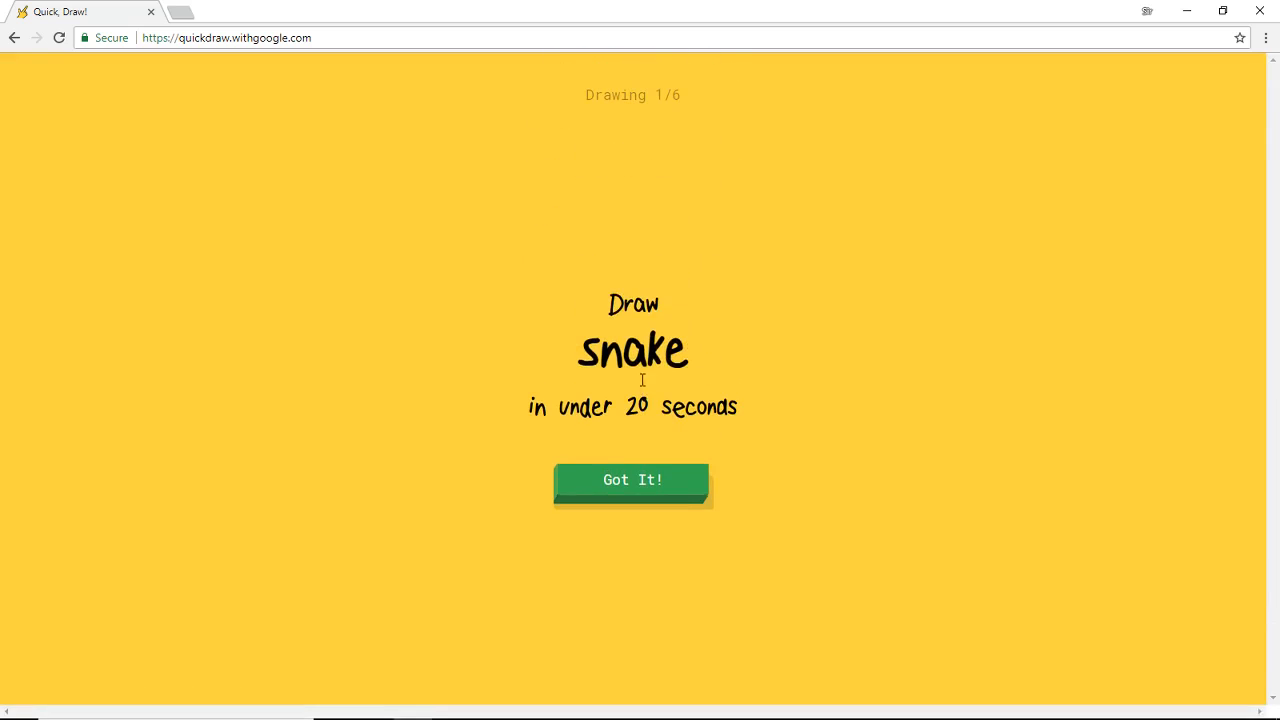
left_click(633, 480)
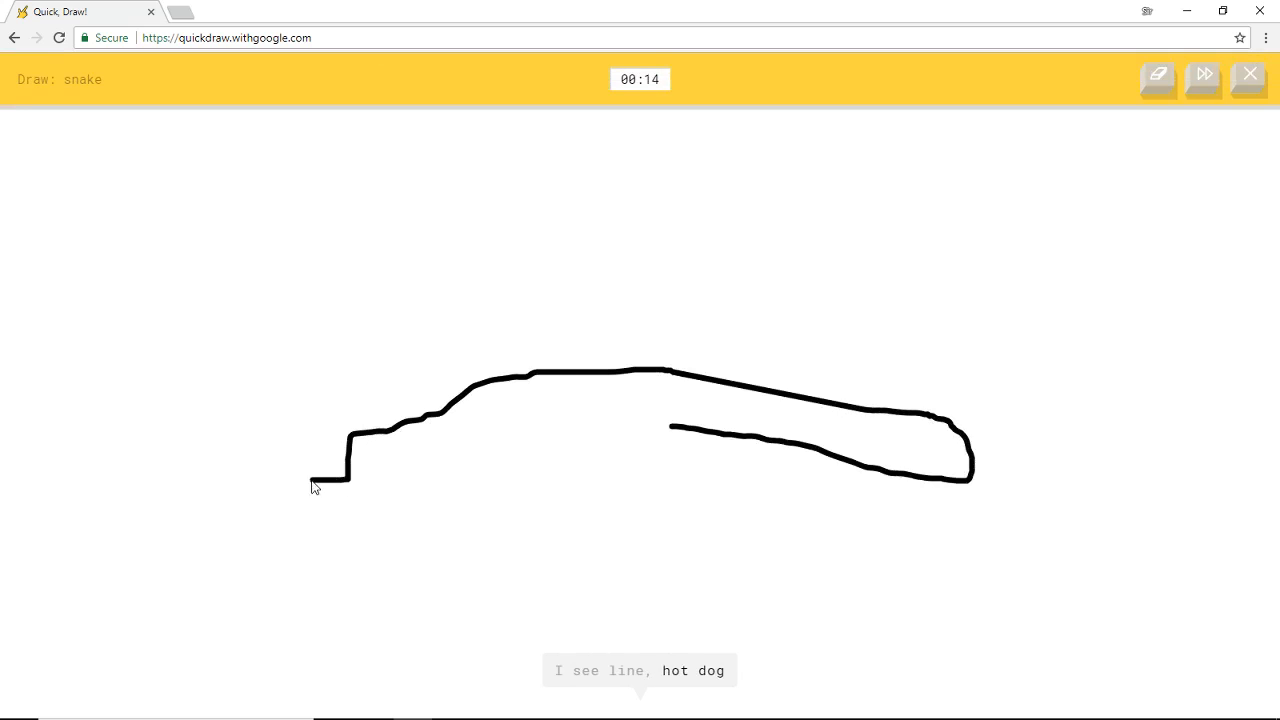
left_click_drag(345, 485, 500, 490)
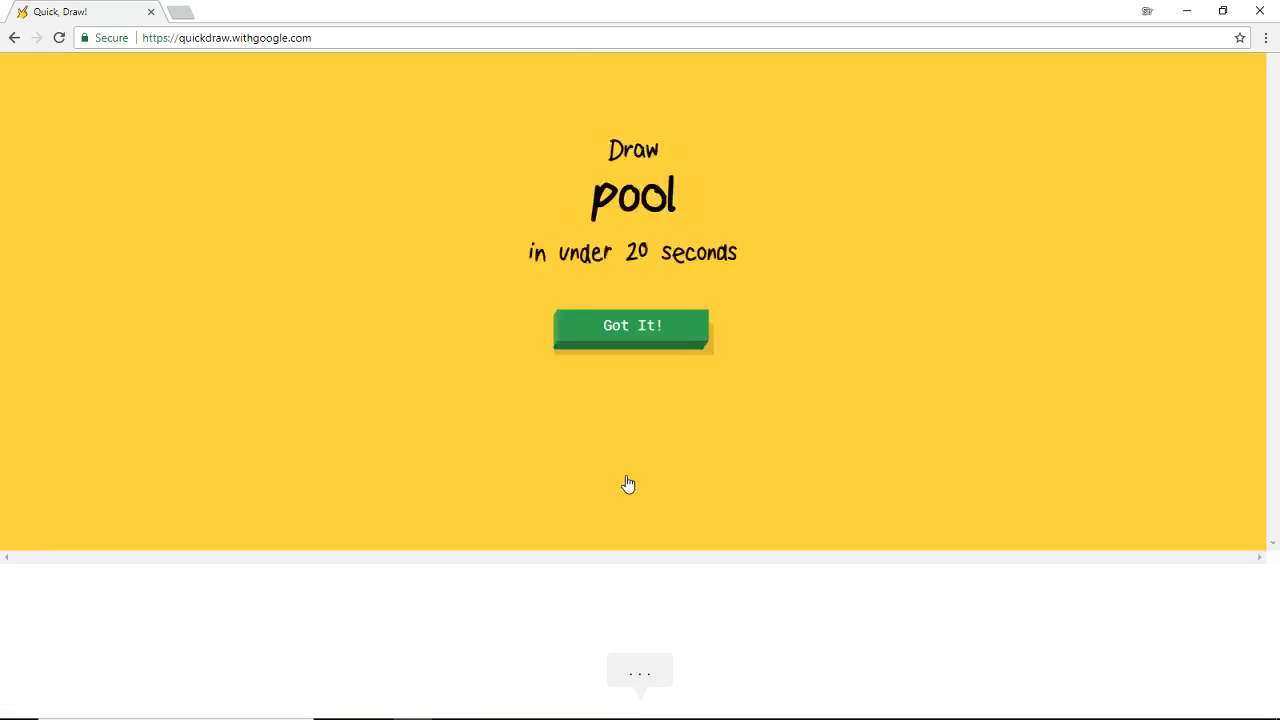
left_click(632, 325)
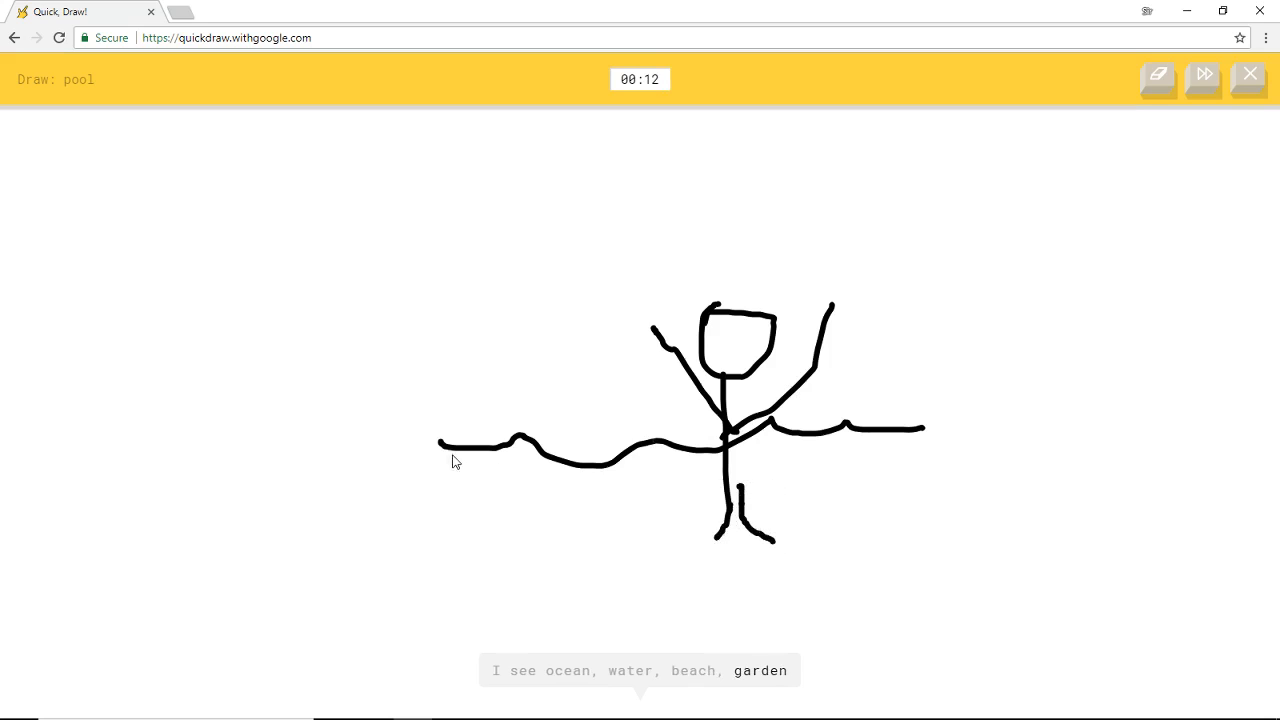
left_click_drag(420, 435, 935, 565)
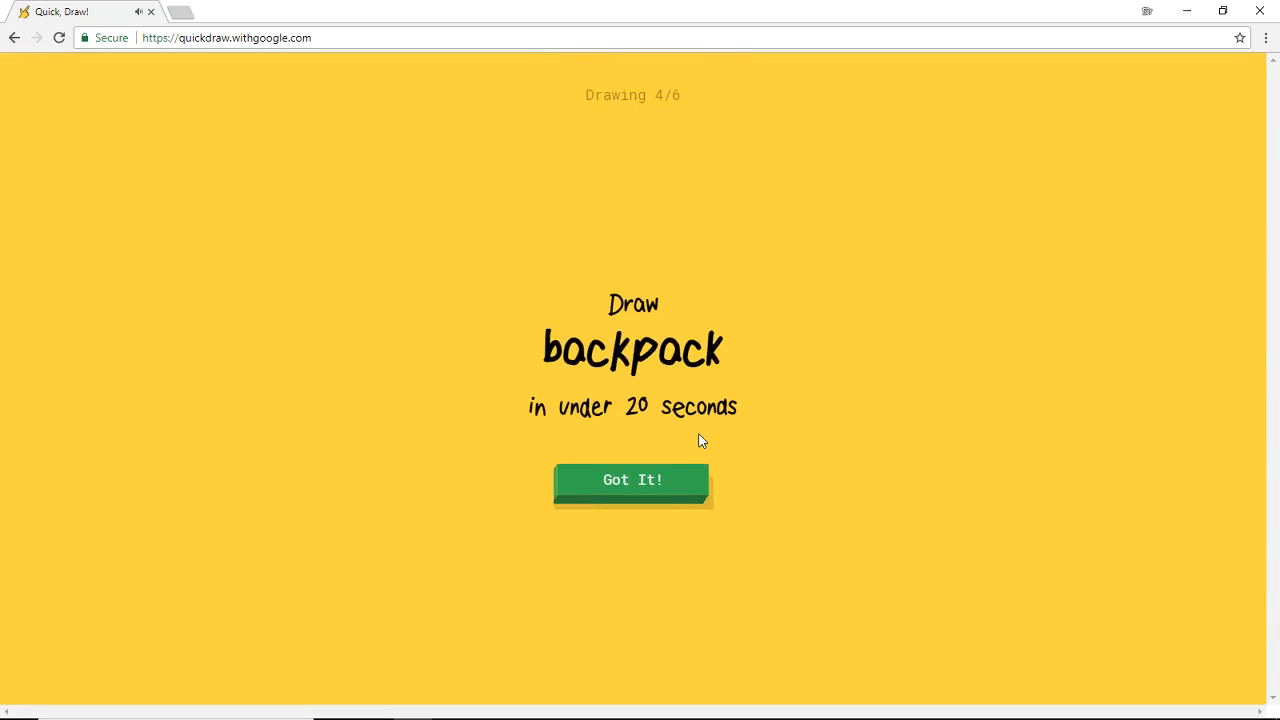
mouse_move(633, 479)
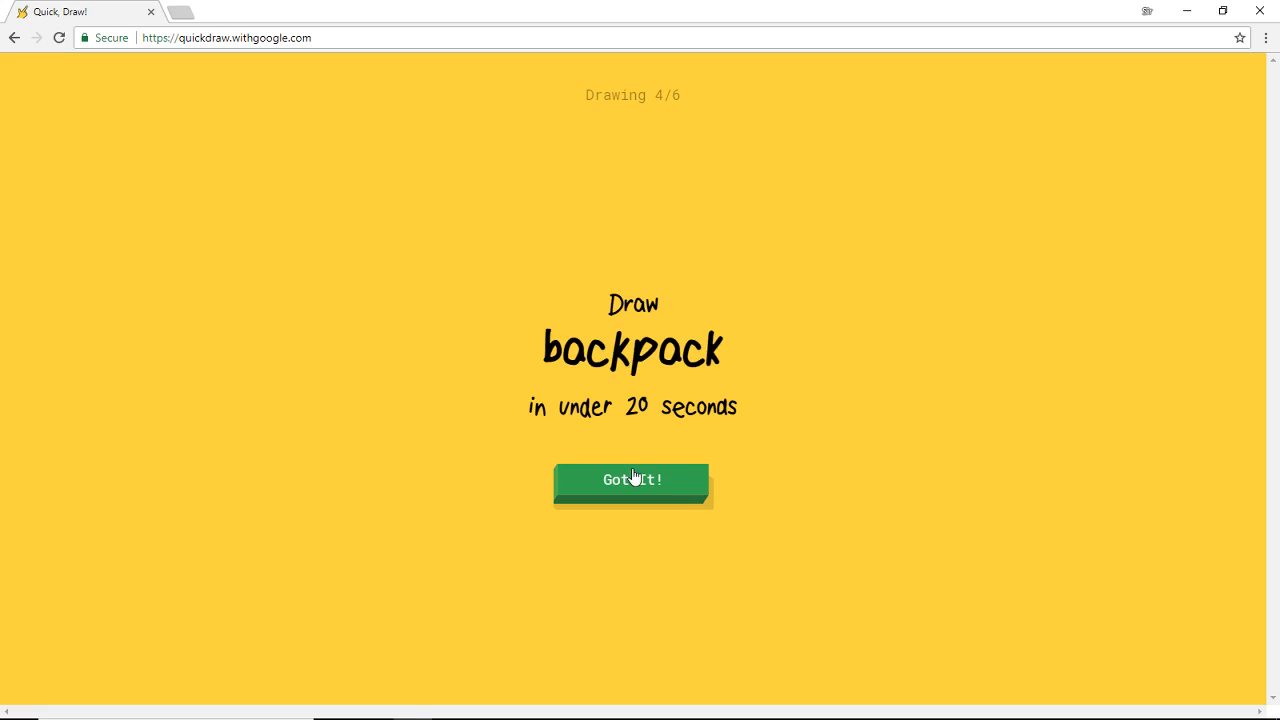
Step: Draw the backpack outline and the sink's tap, then accept the hot air balloon prompt
left_click(632, 479)
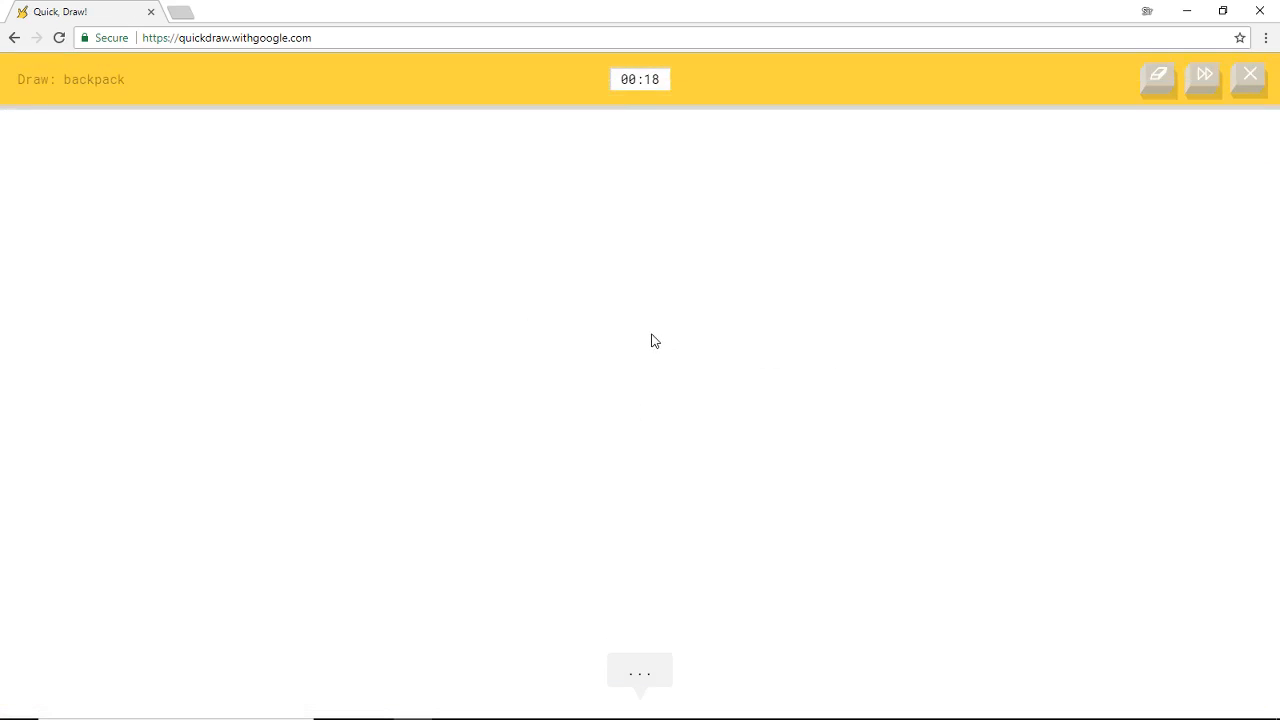
left_click_drag(645, 335, 595, 520)
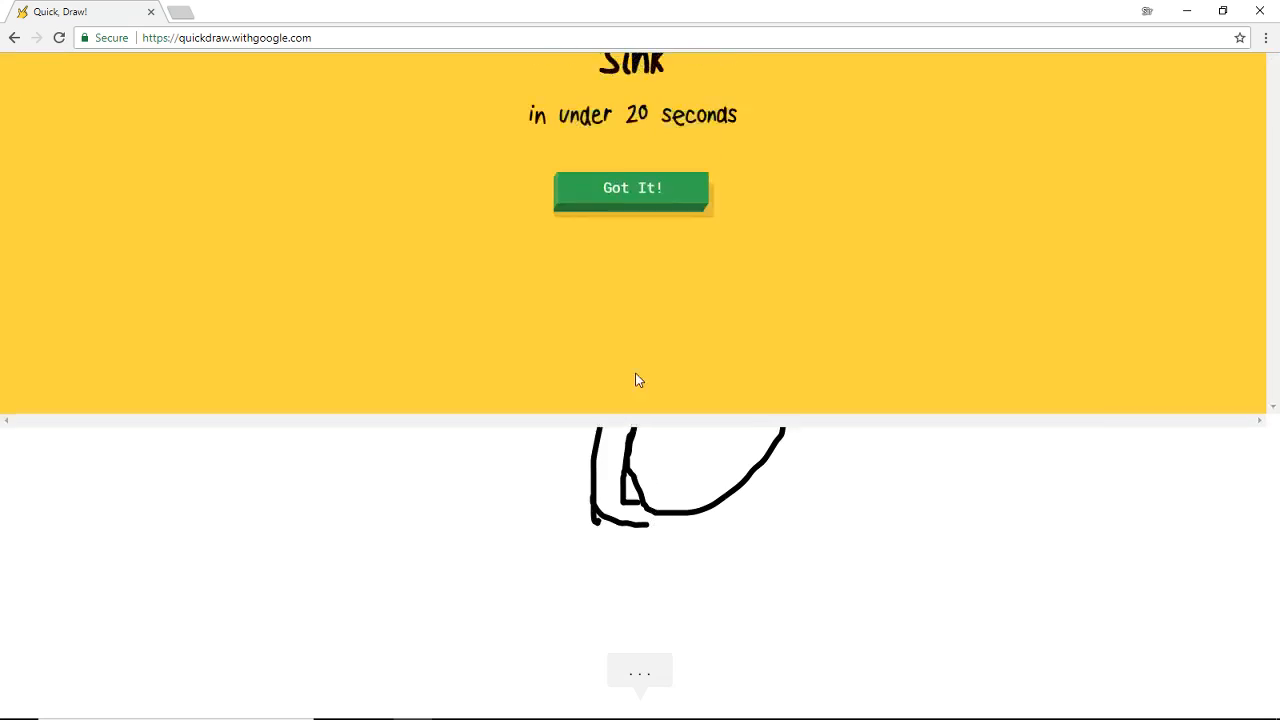
left_click(632, 188)
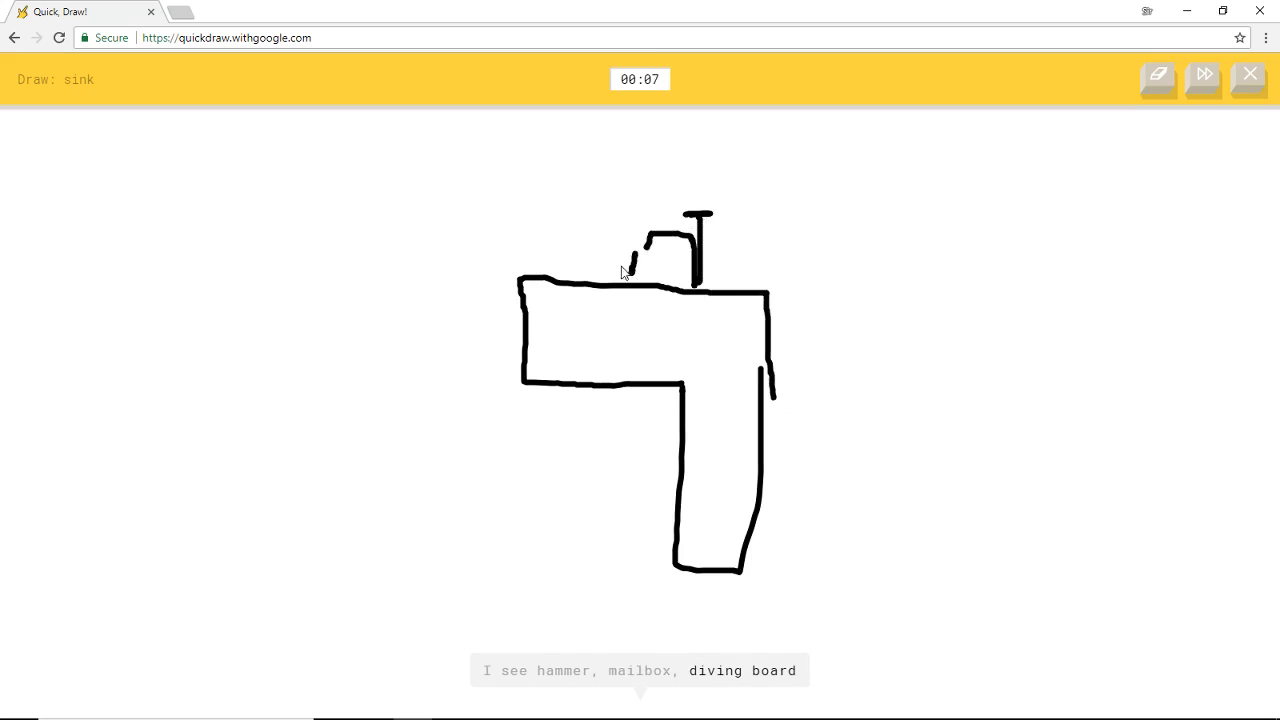
left_click_drag(400, 160, 337, 530)
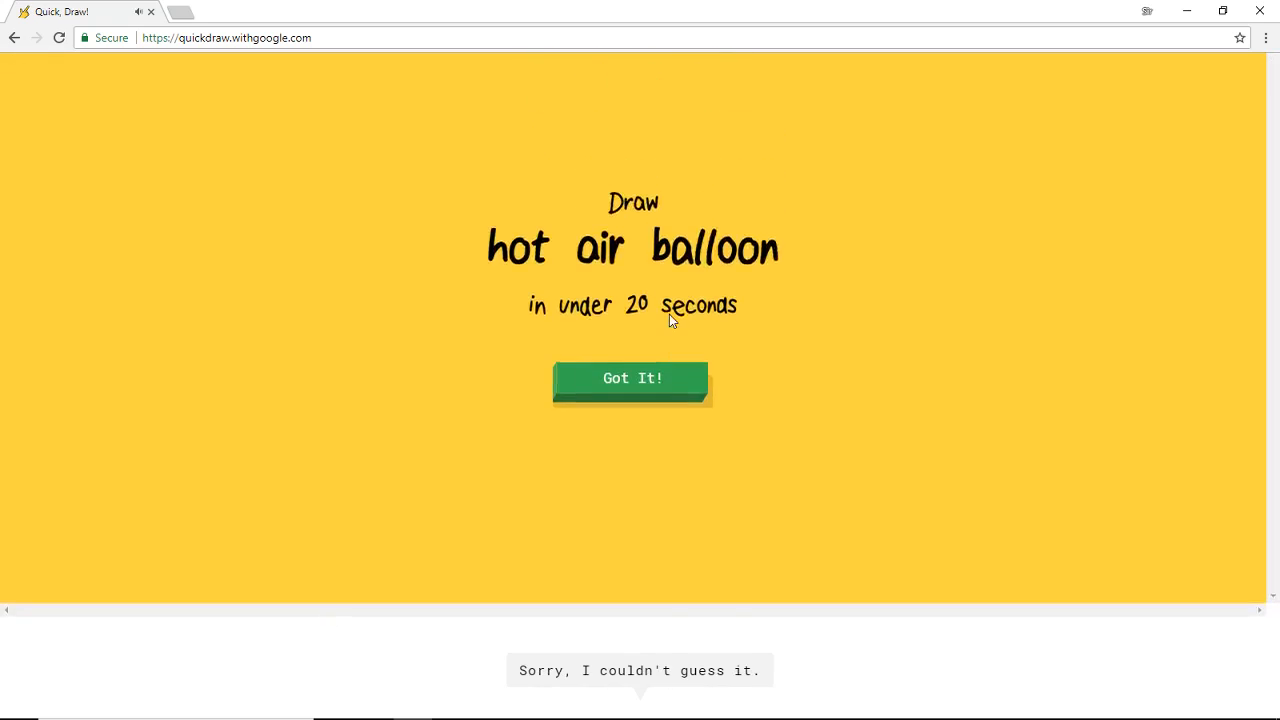
left_click(632, 378)
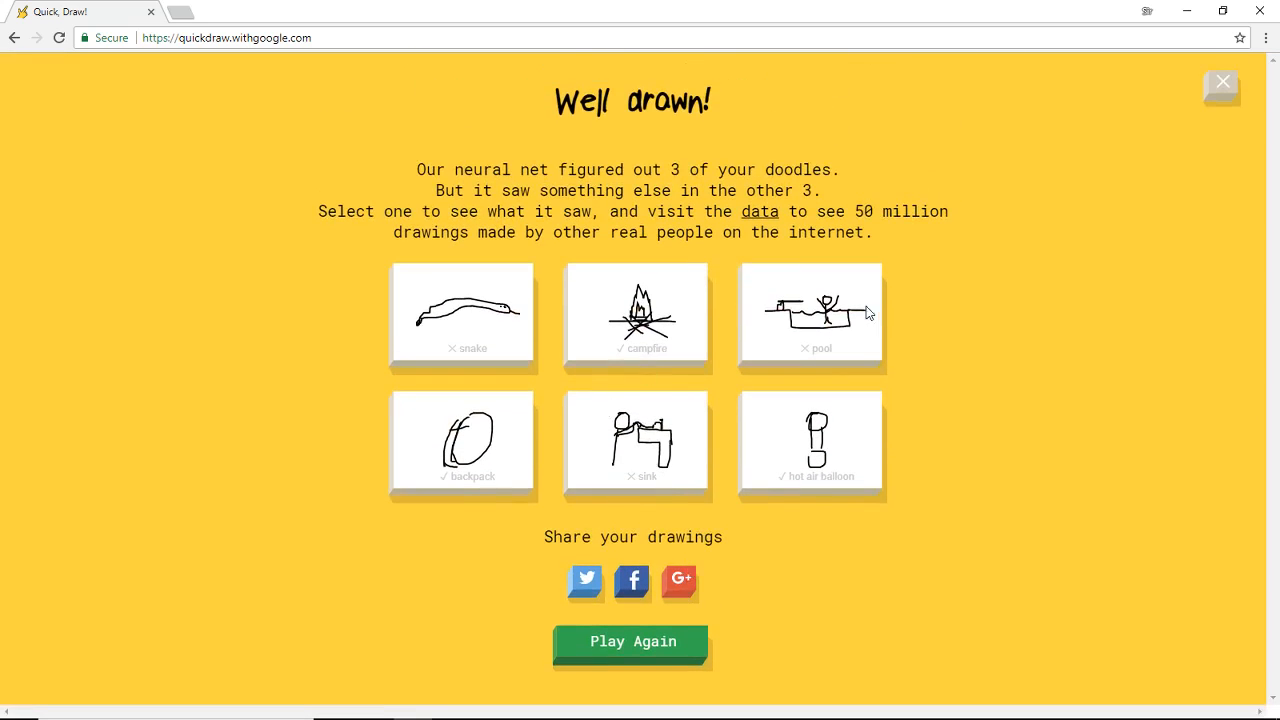
Step: Start another round, sketch the saxophone, and accept the mug prompt
scroll("down", 3)
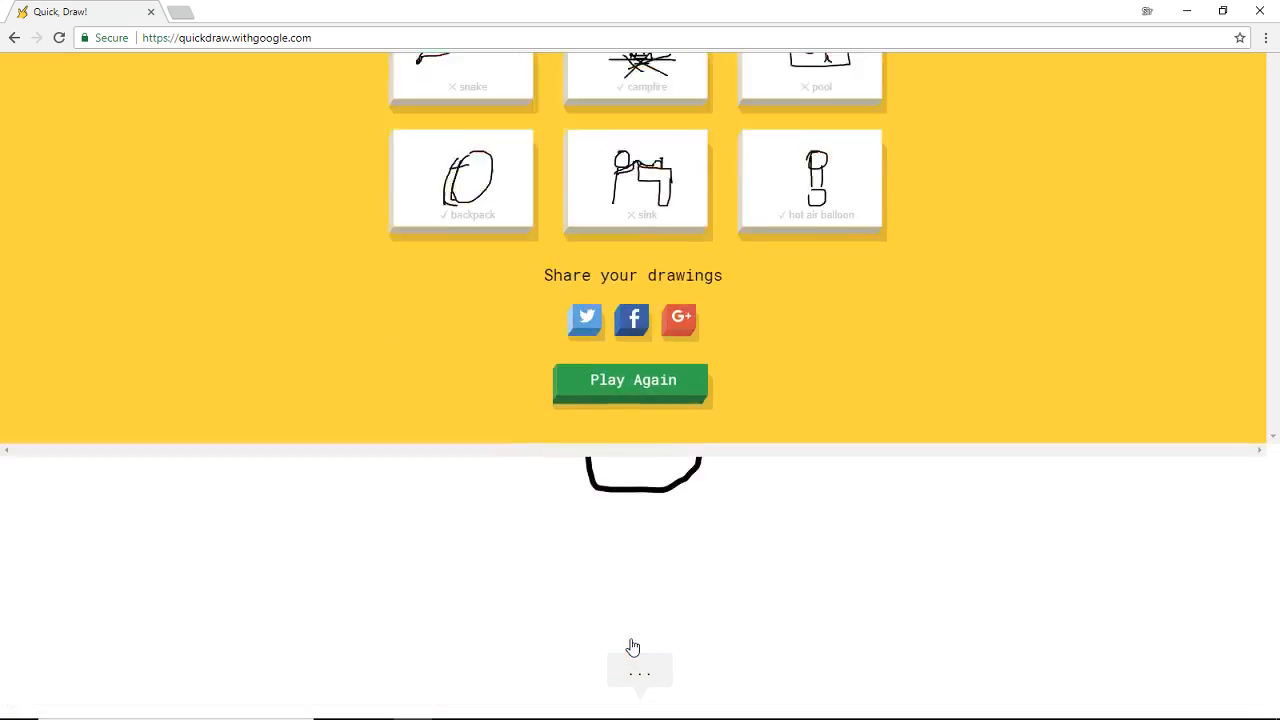
left_click(631, 380)
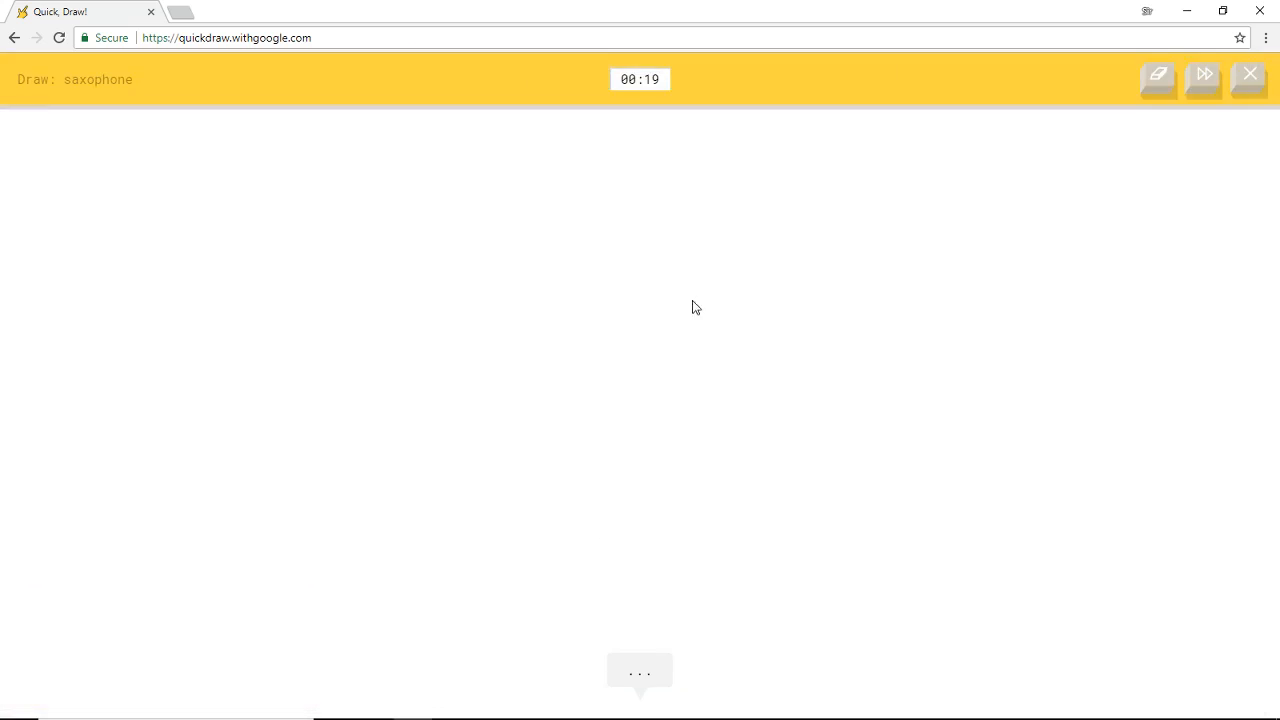
left_click_drag(687, 289, 390, 527)
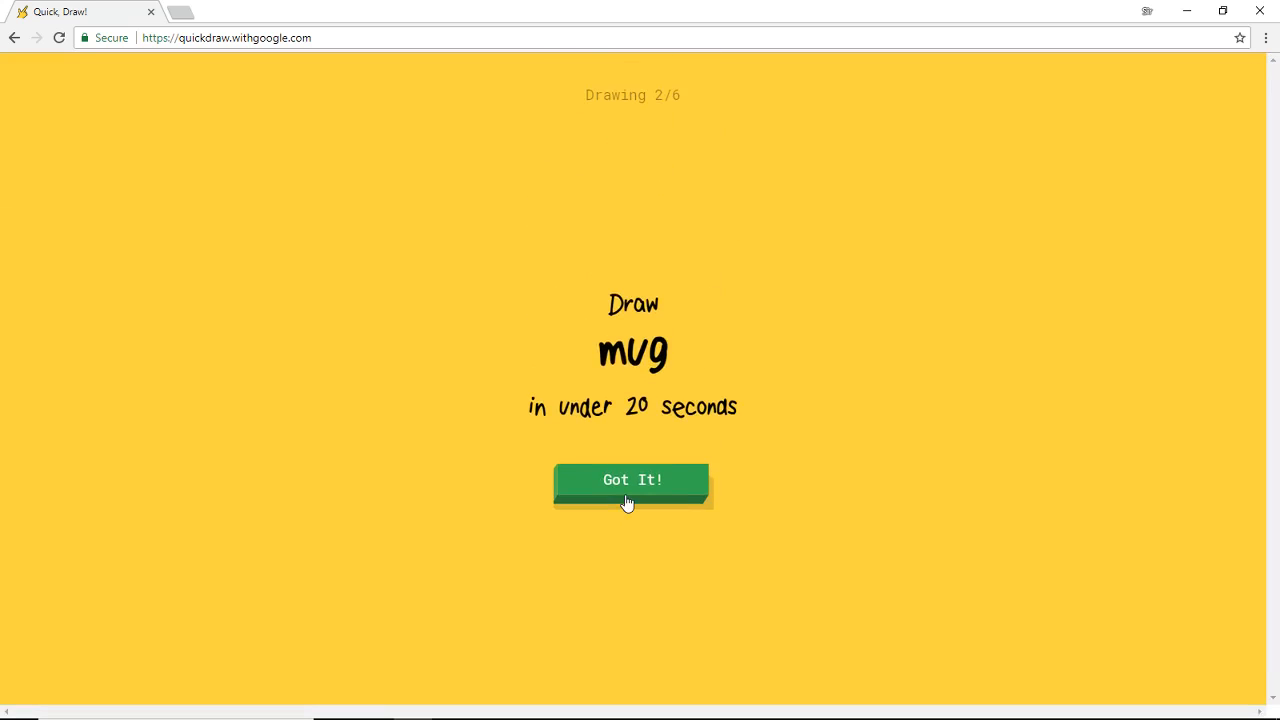
left_click(632, 480)
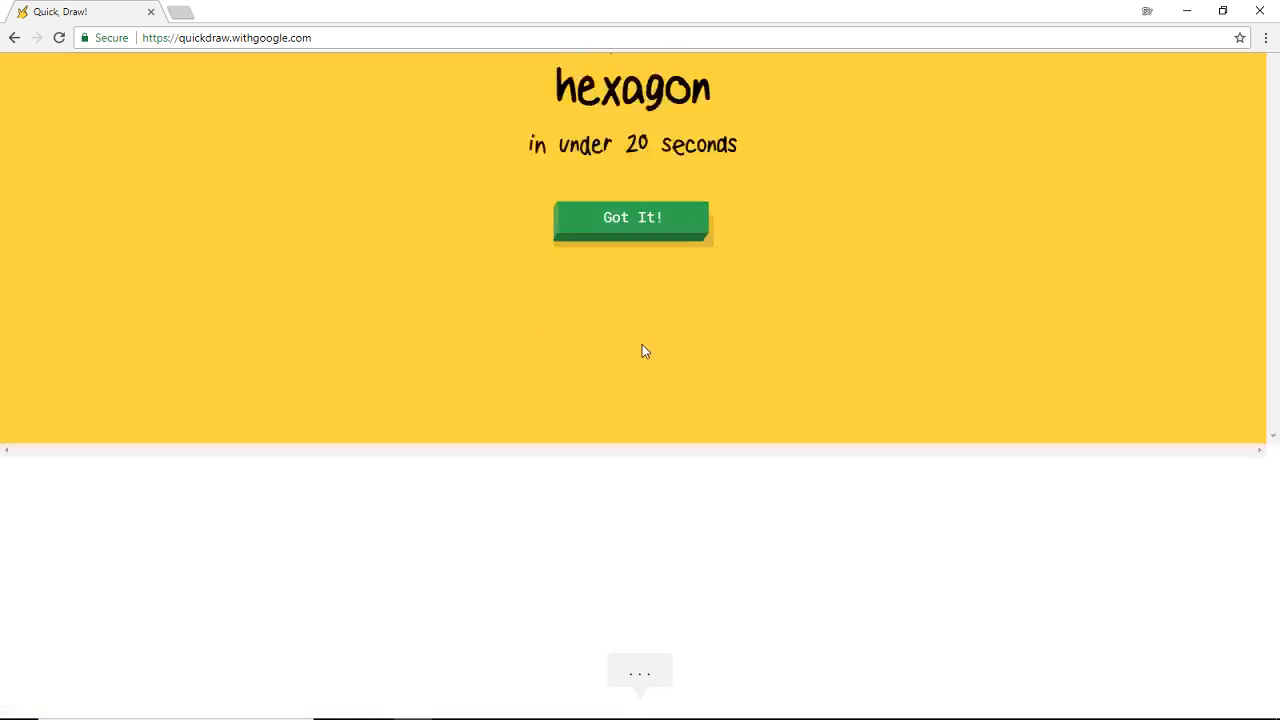
Step: Draw a hexagon side and the skyscraper's tall edge, skipping through lipstick to flower
left_click(632, 217)
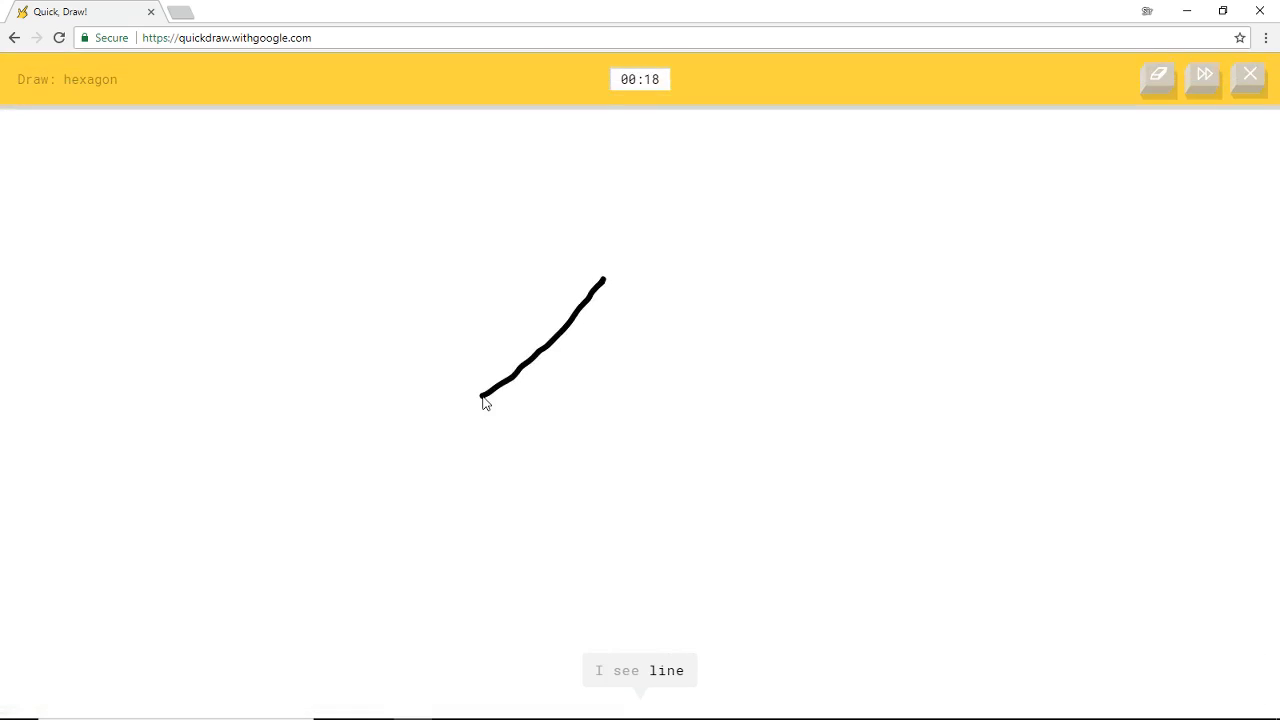
left_click_drag(482, 393, 808, 405)
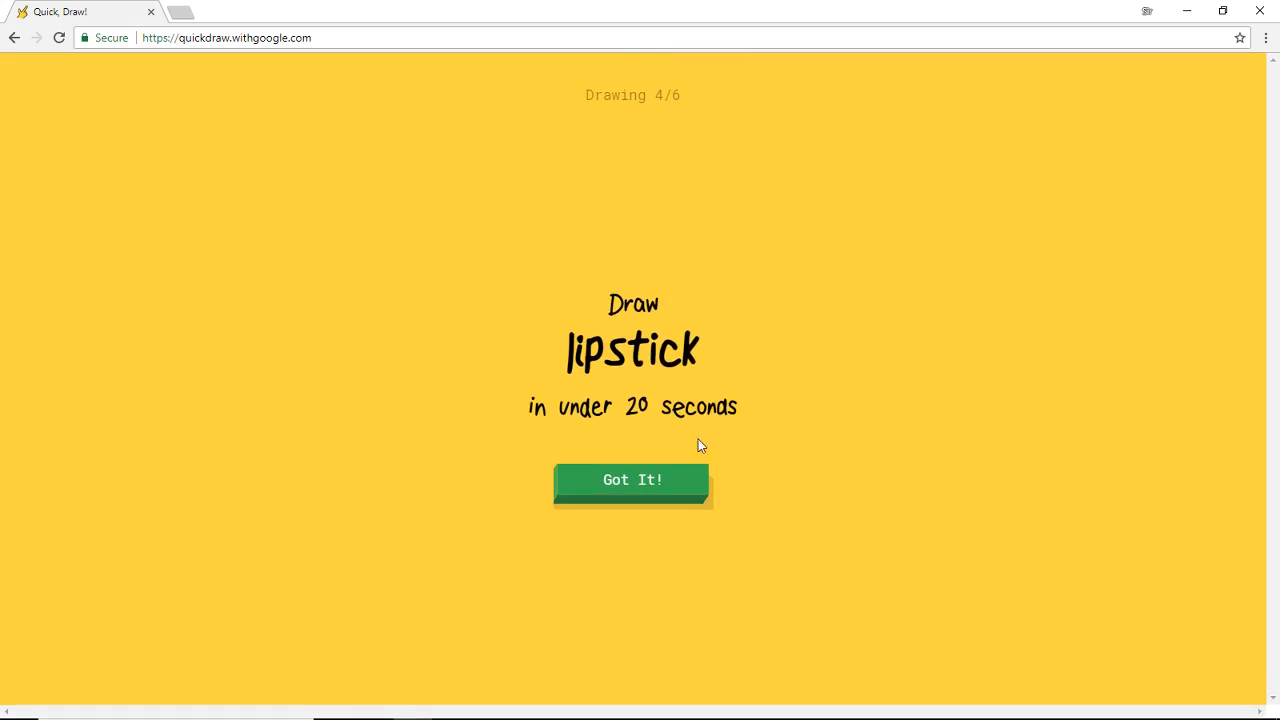
left_click(633, 480)
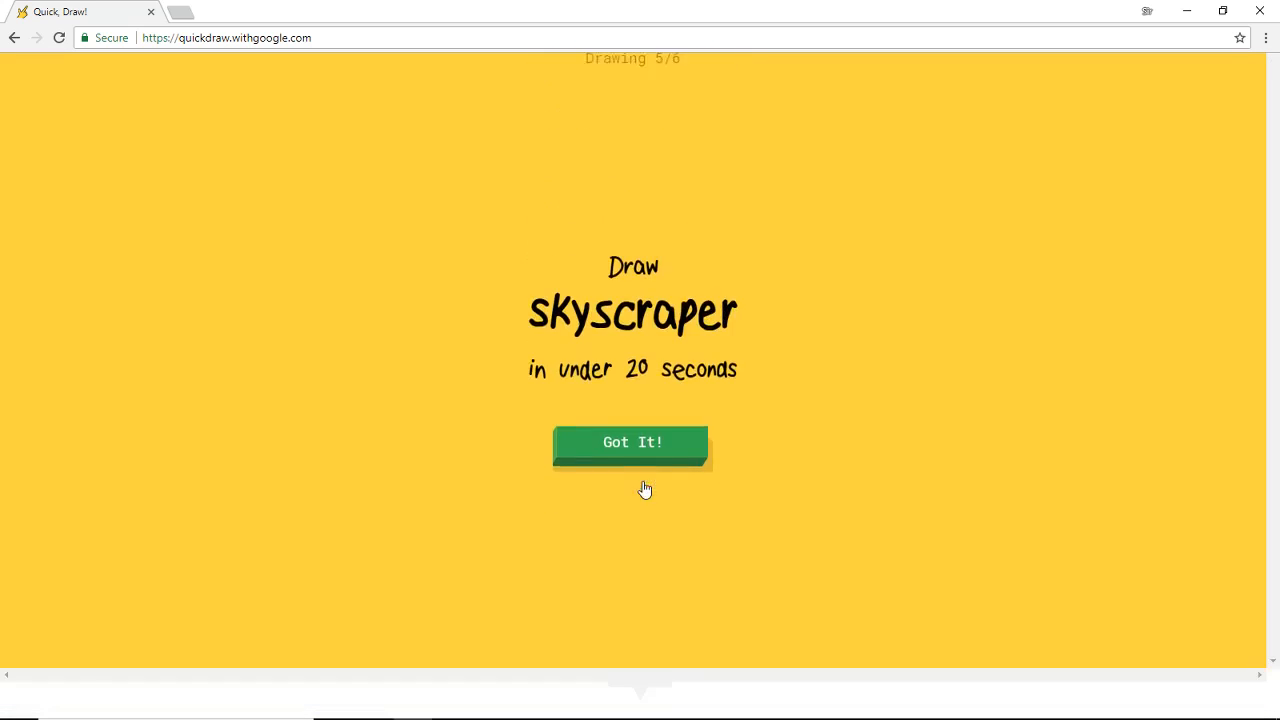
left_click(632, 442)
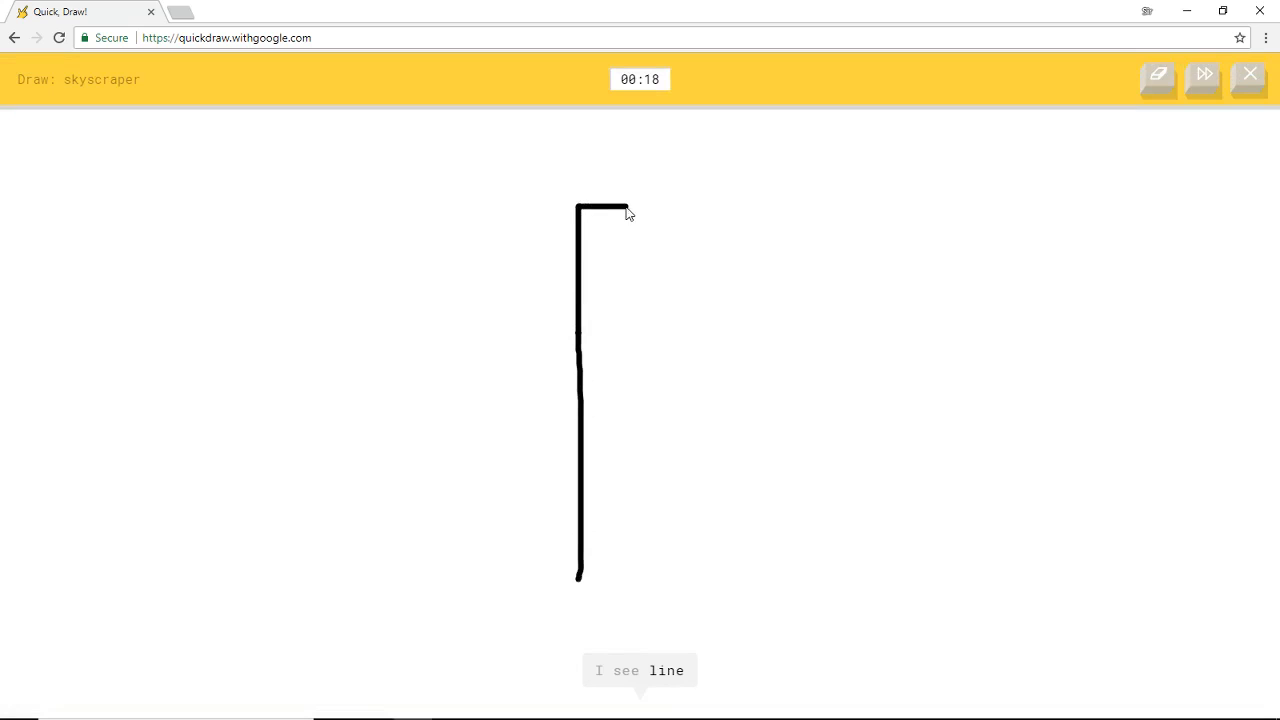
left_click_drag(630, 205, 578, 577)
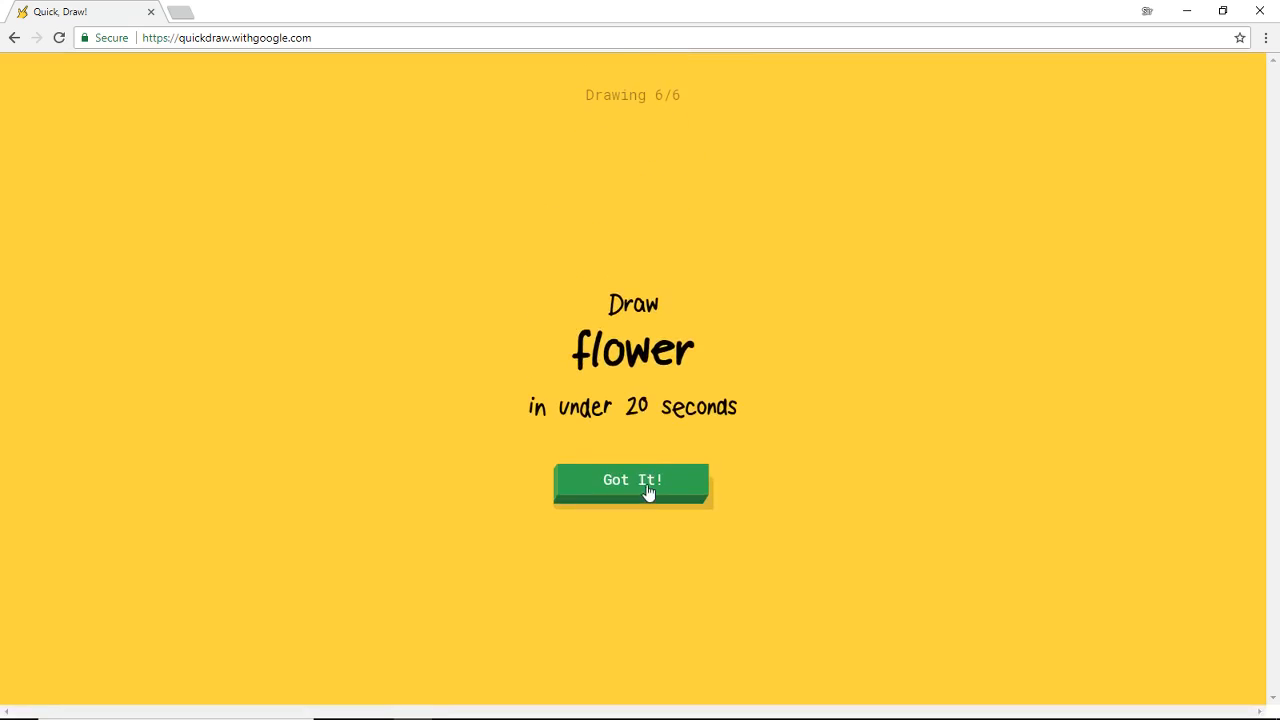
left_click(633, 480)
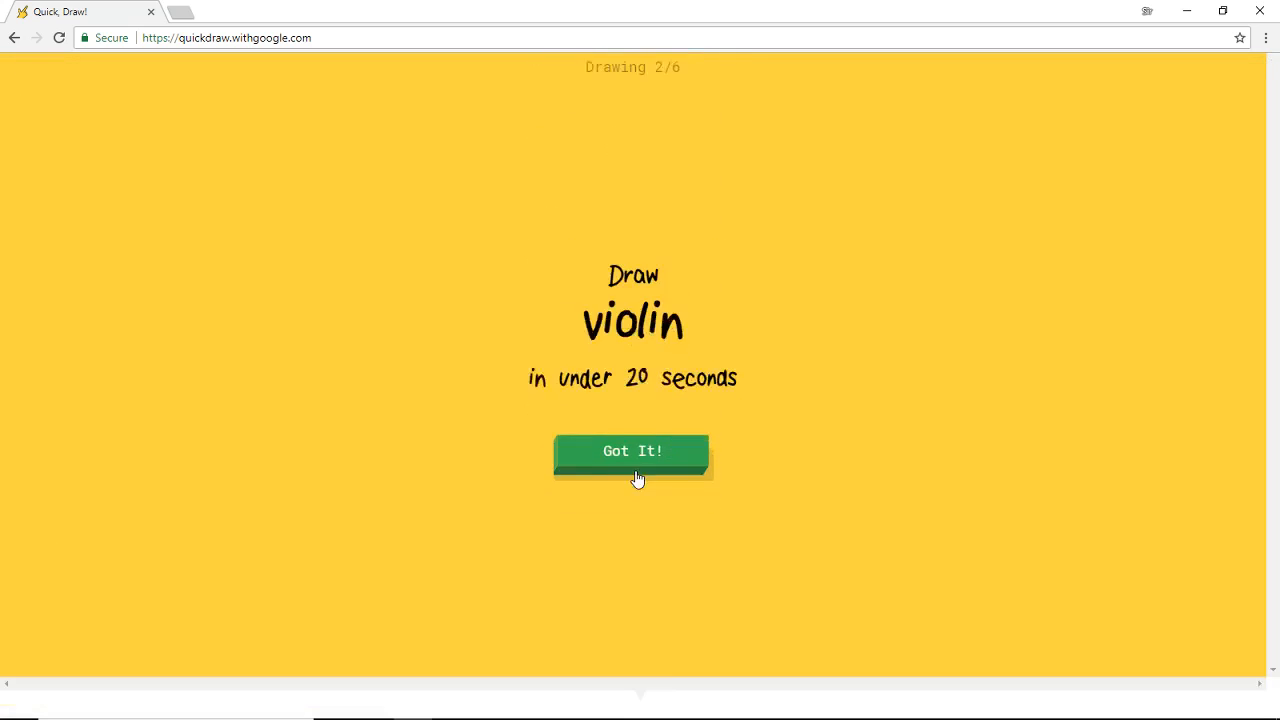
Step: Accept the violin prompt and draw its curved outline
left_click(632, 451)
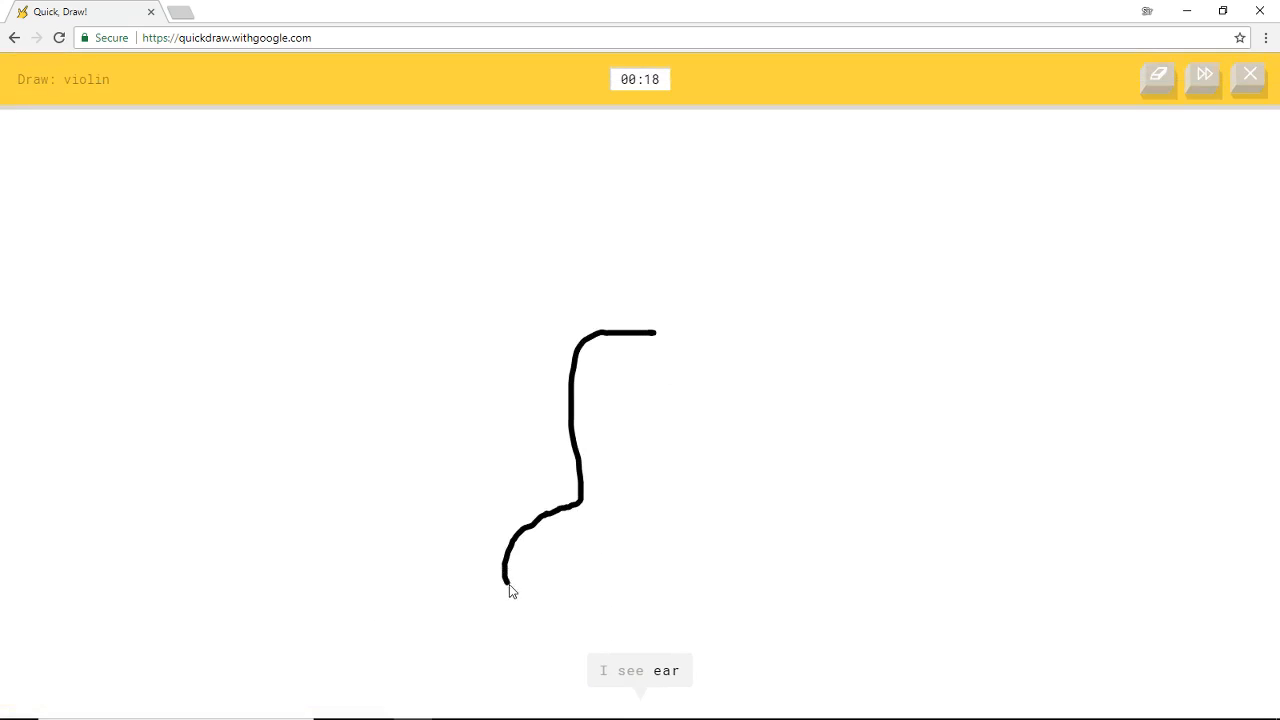
left_click_drag(510, 585, 680, 335)
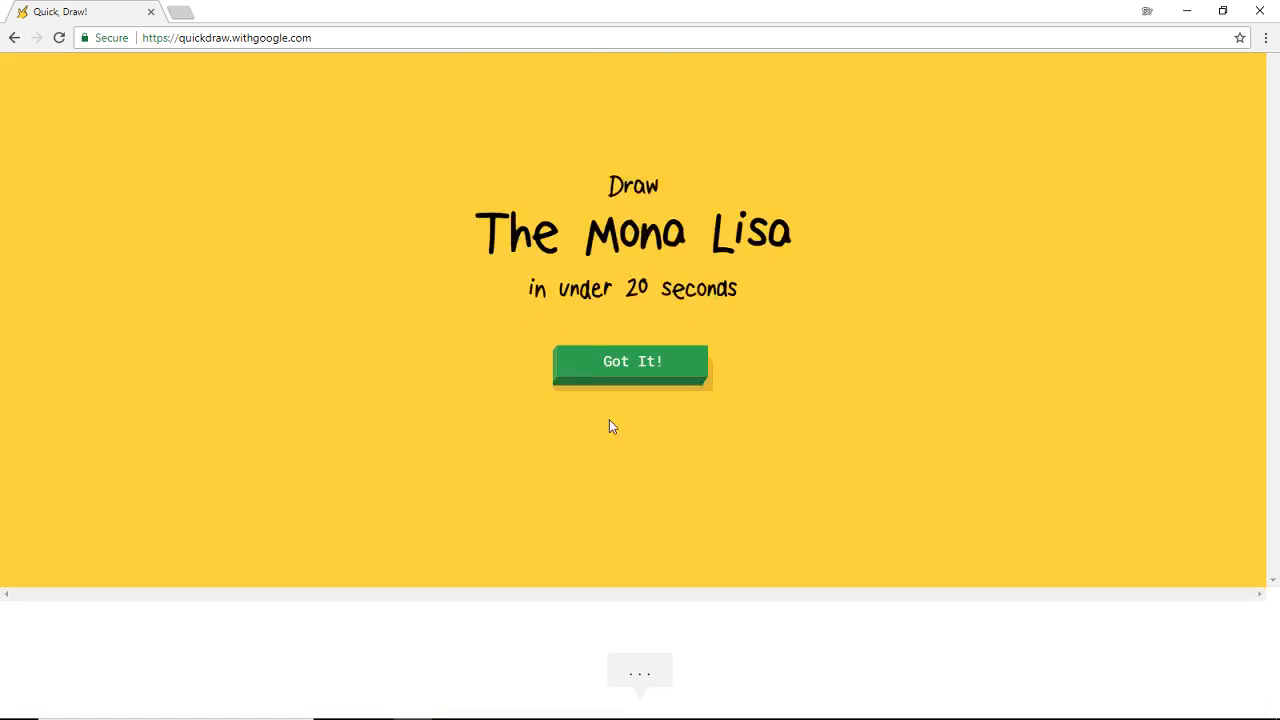
Step: Skip past The Mona Lisa and door, then draw a tent with its roof line
left_click(631, 361)
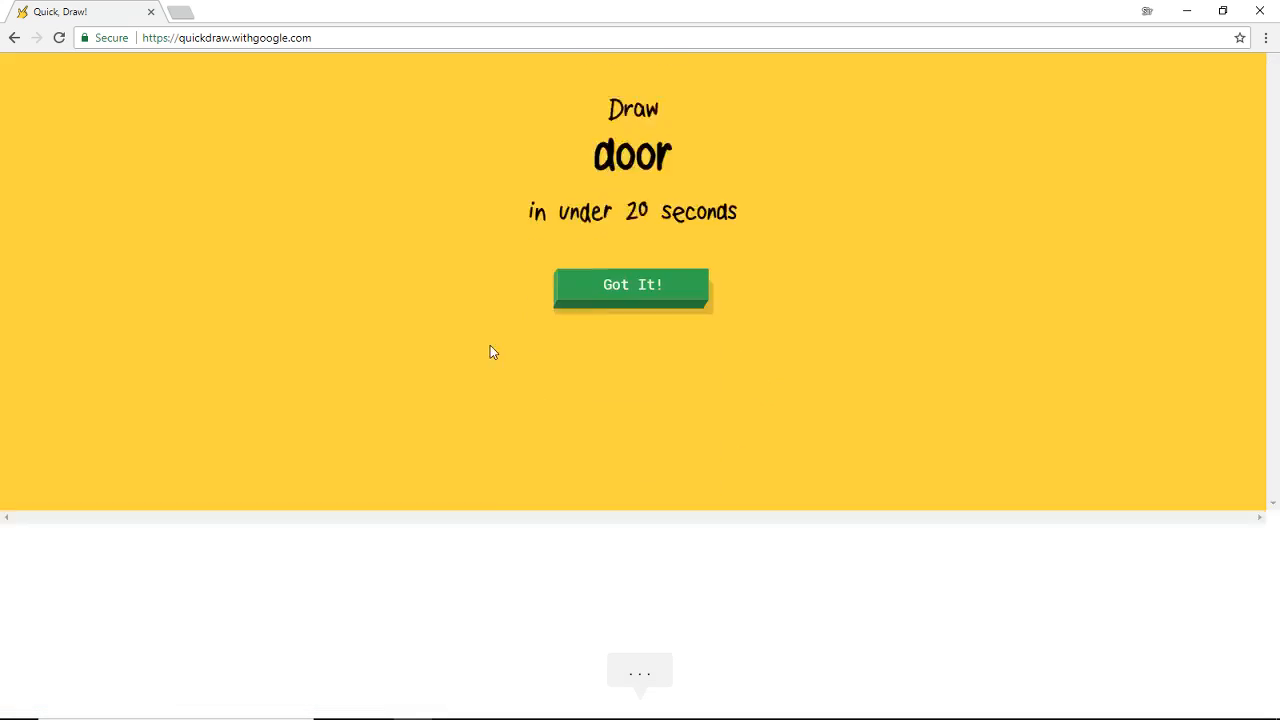
left_click(632, 285)
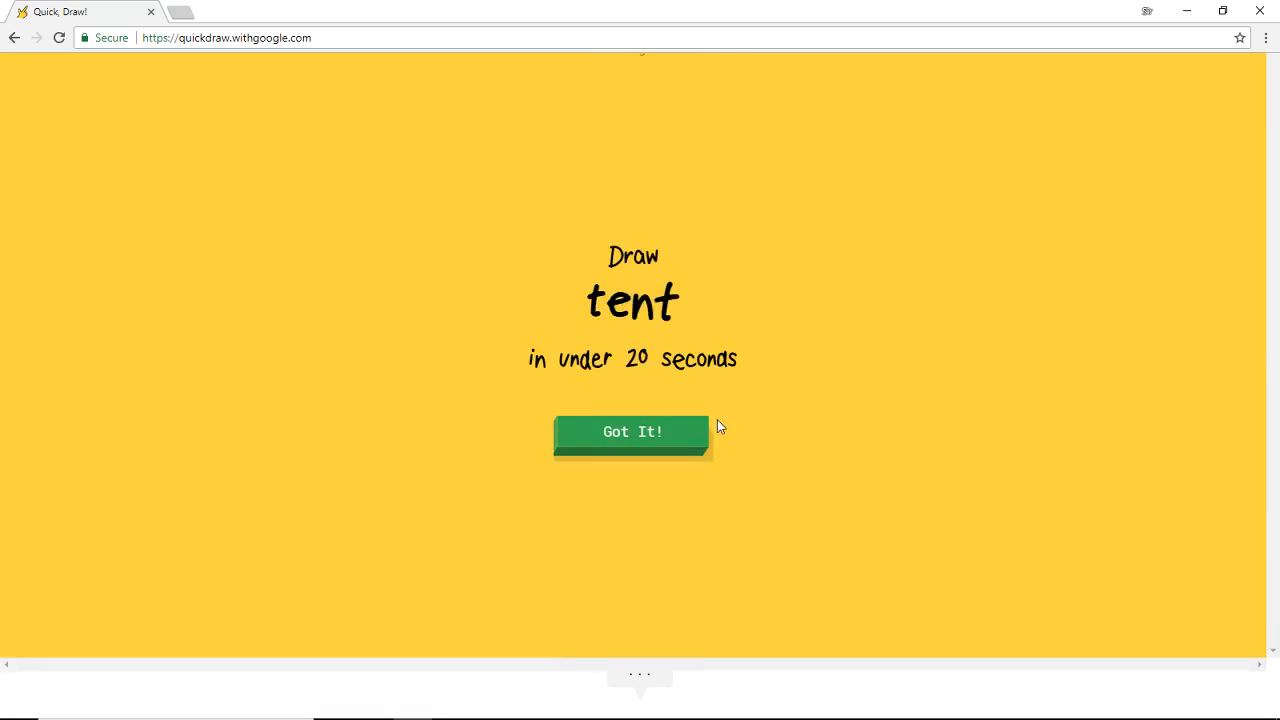
left_click(631, 432)
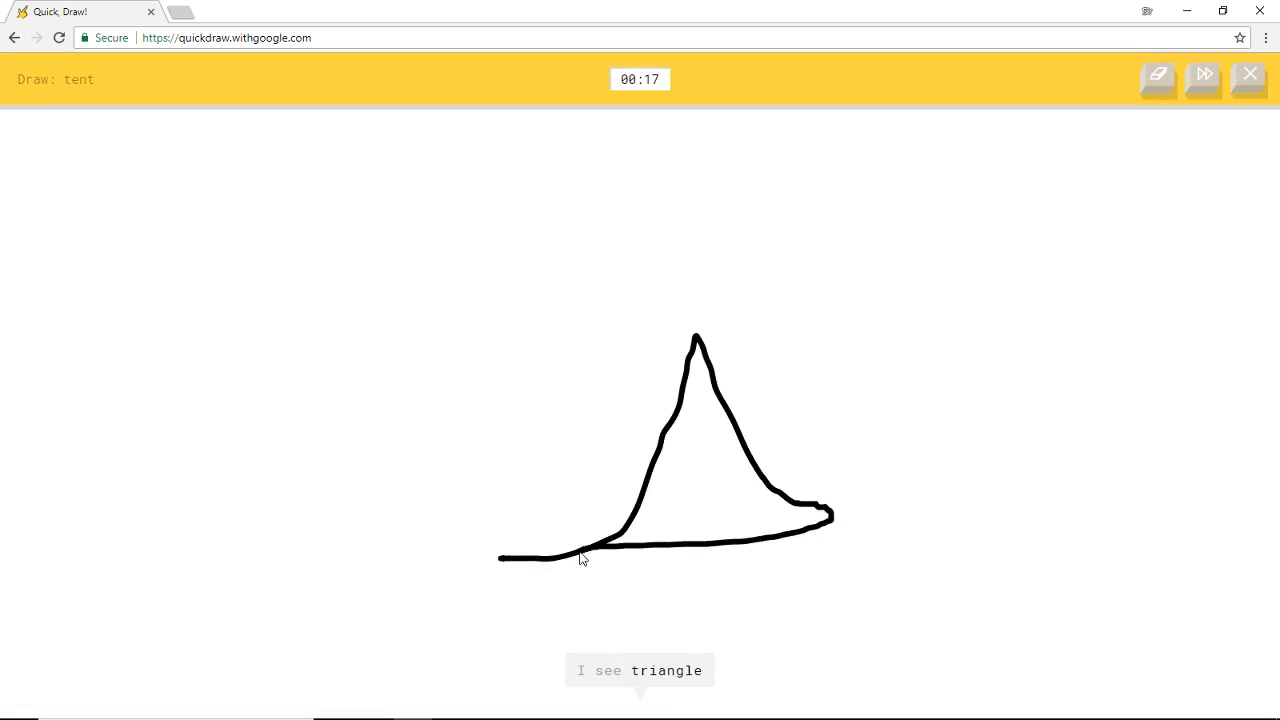
left_click_drag(693, 337, 397, 395)
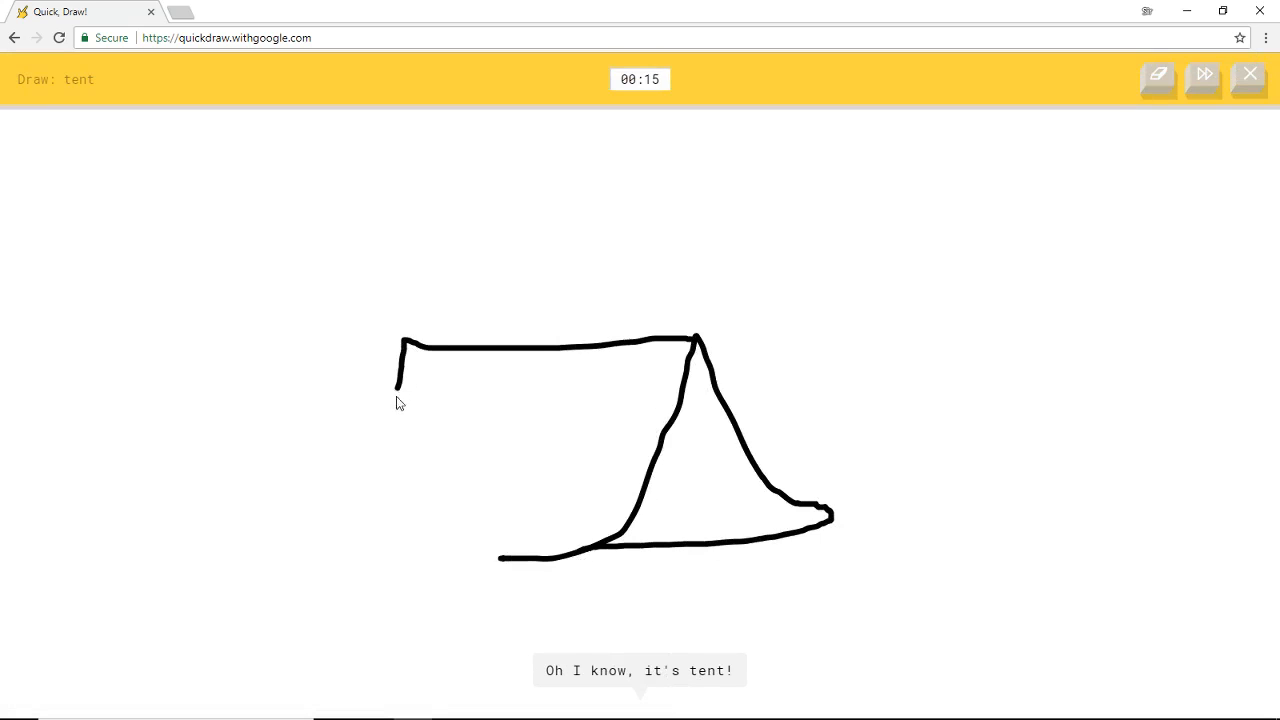